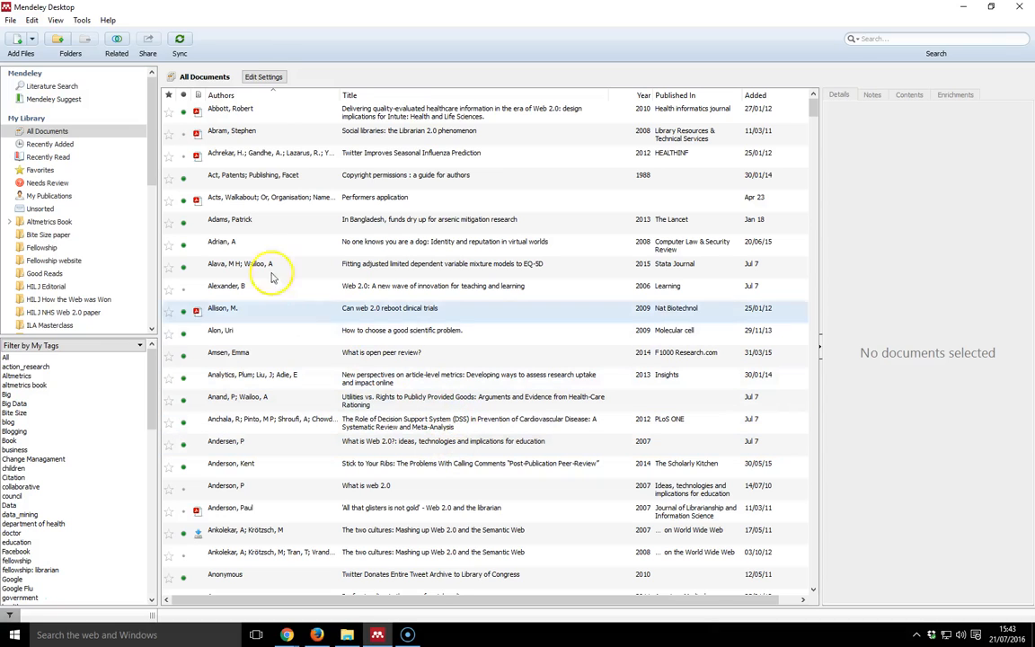
Step: Show the File menu options for adding documents to the library
click(230, 219)
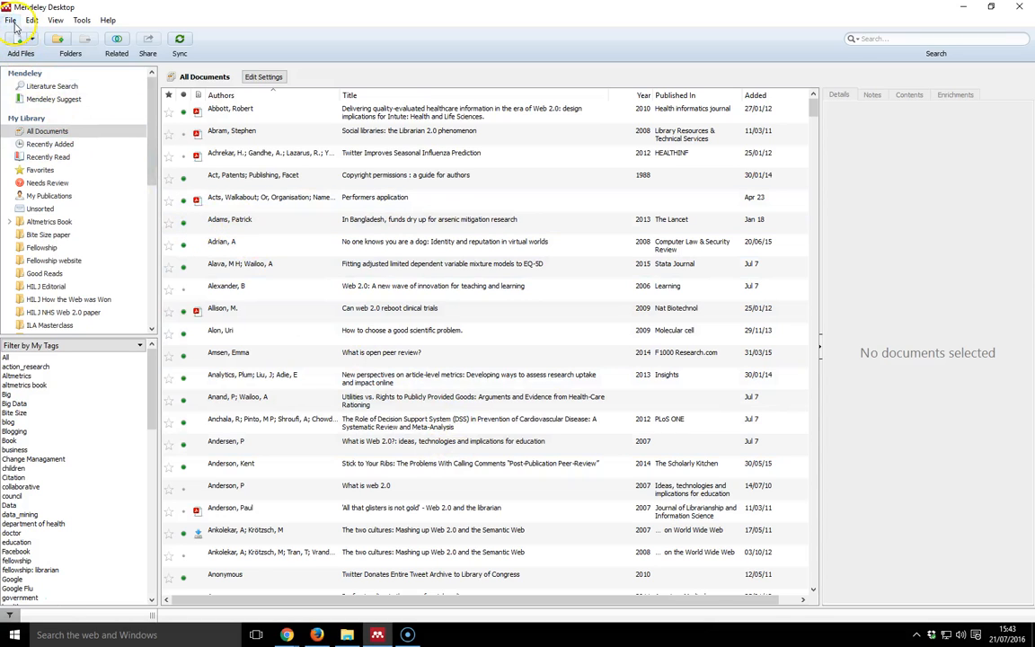
click(11, 20)
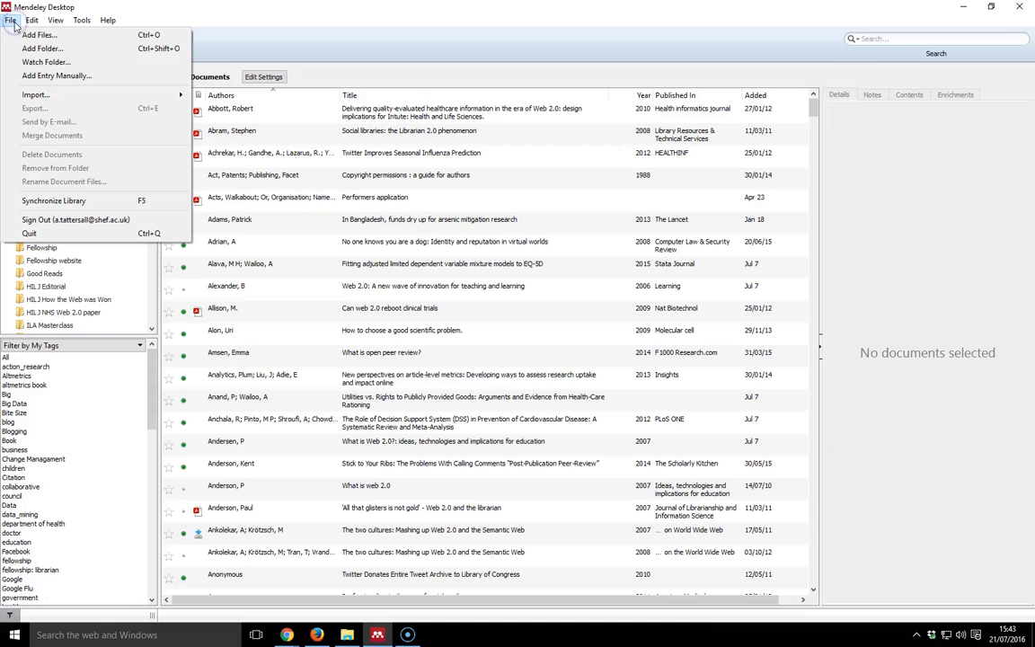
mouse_move(47, 75)
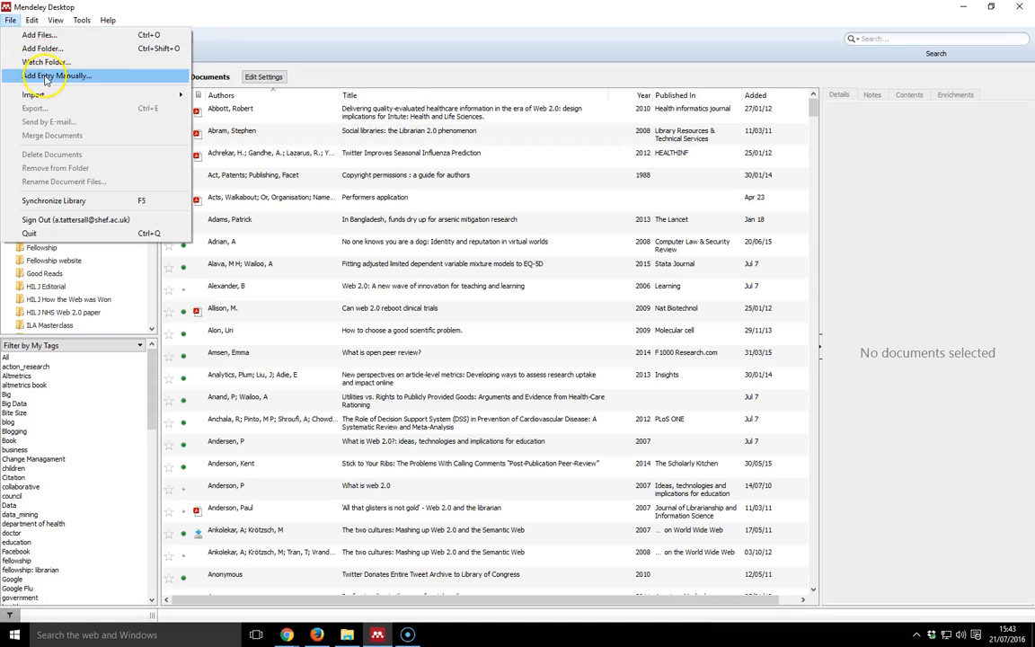
Step: Start a manual Journal Article entry and title it 'Test Paper'
click(58, 76)
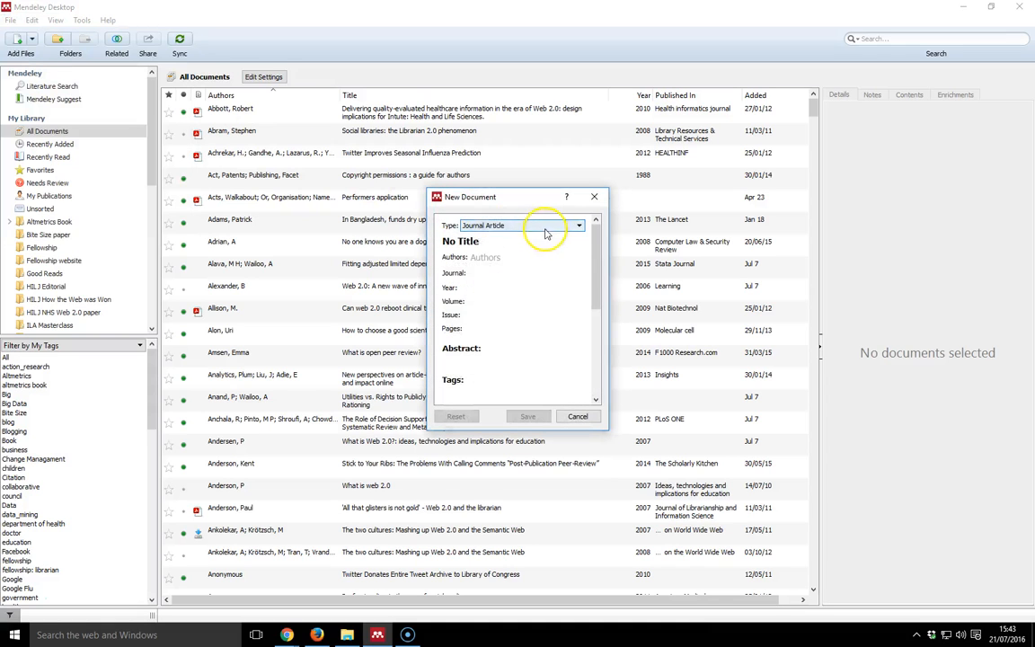
click(578, 226)
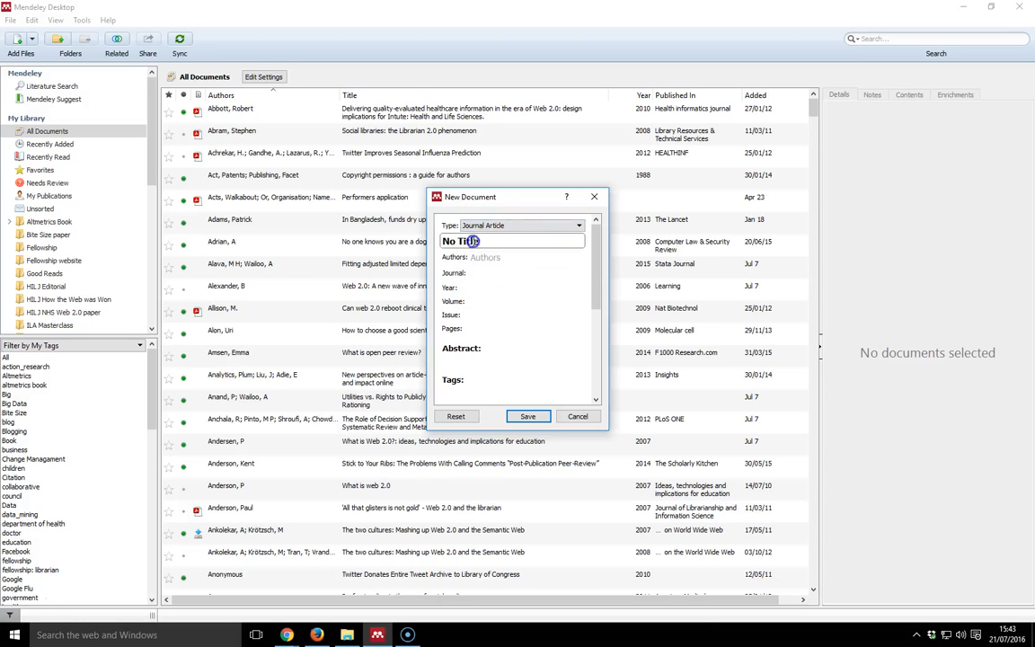
double_click(460, 241)
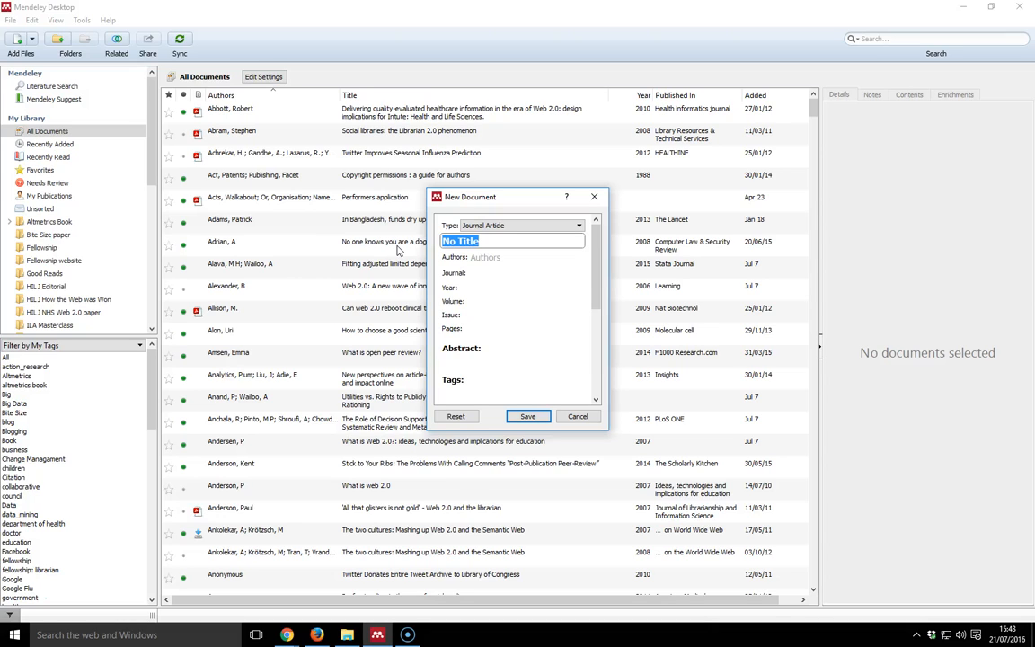
text(Test)
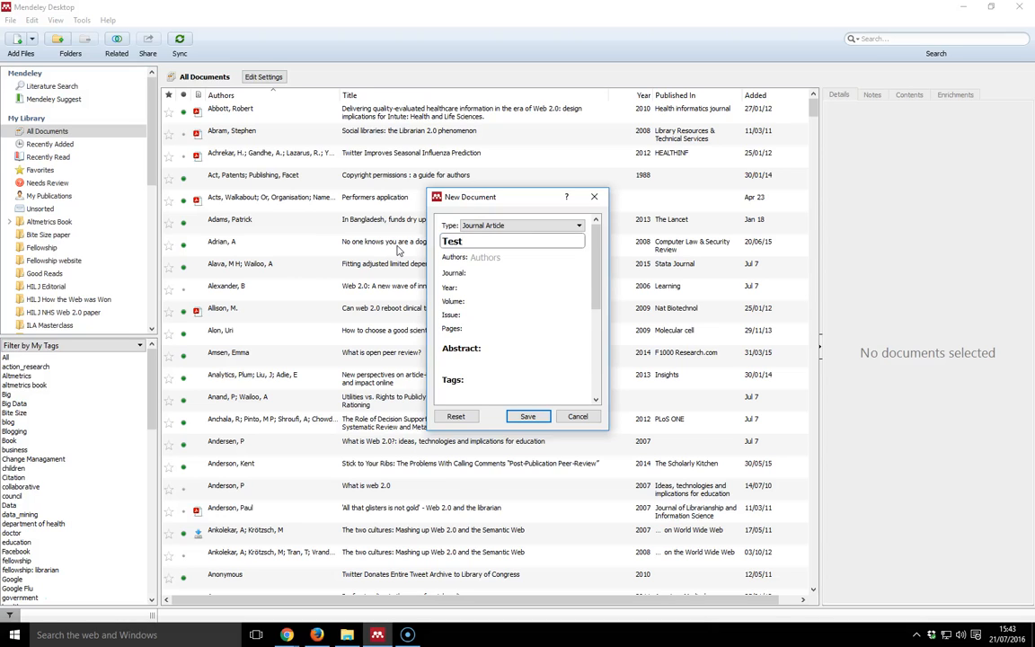
text(Paper)
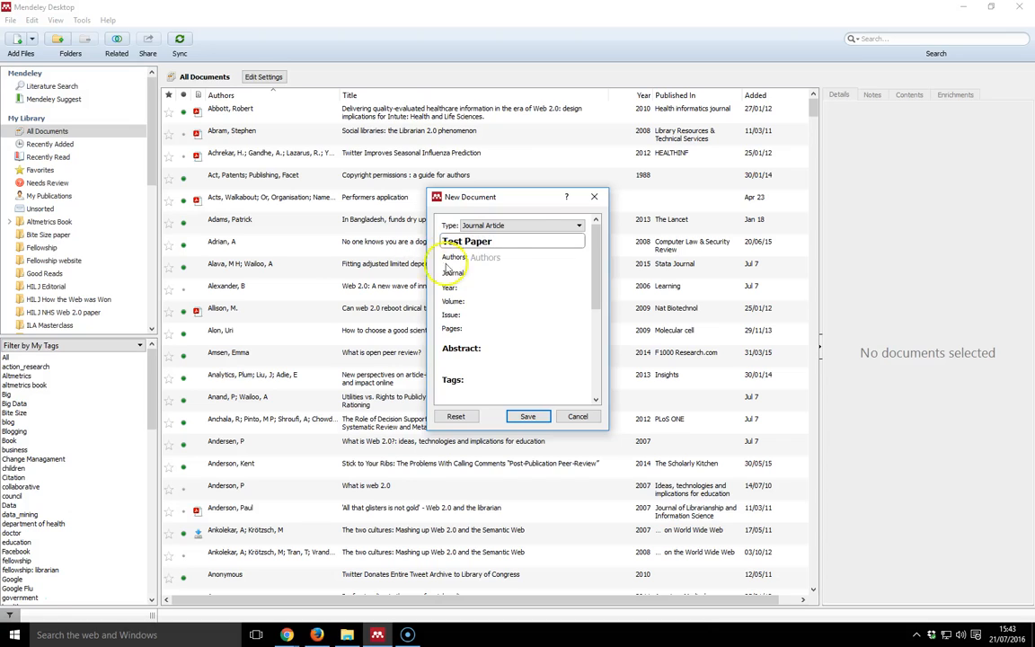
click(524, 259)
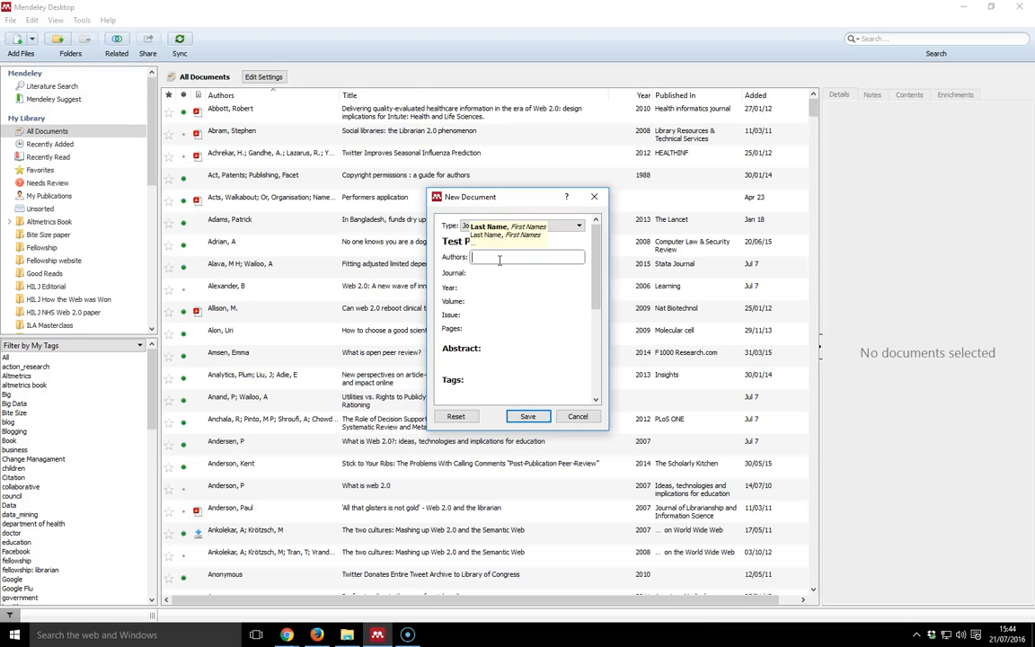
Step: Add authors Tattersall, Andy and Beecroft, C. from the autocomplete suggestions
text(Tattersall, Andy)
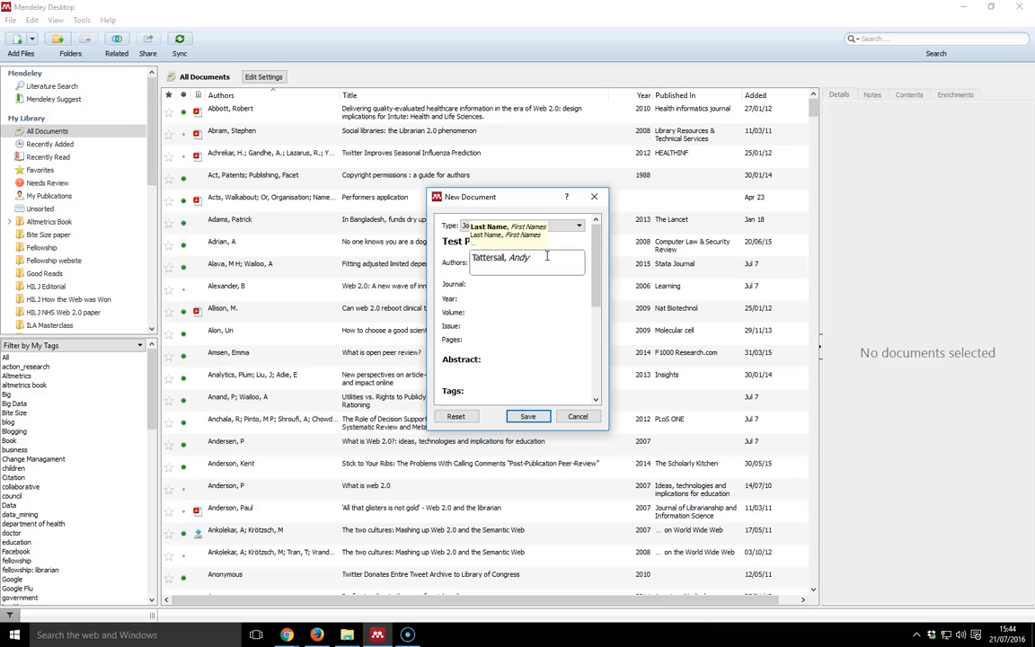
text(B)
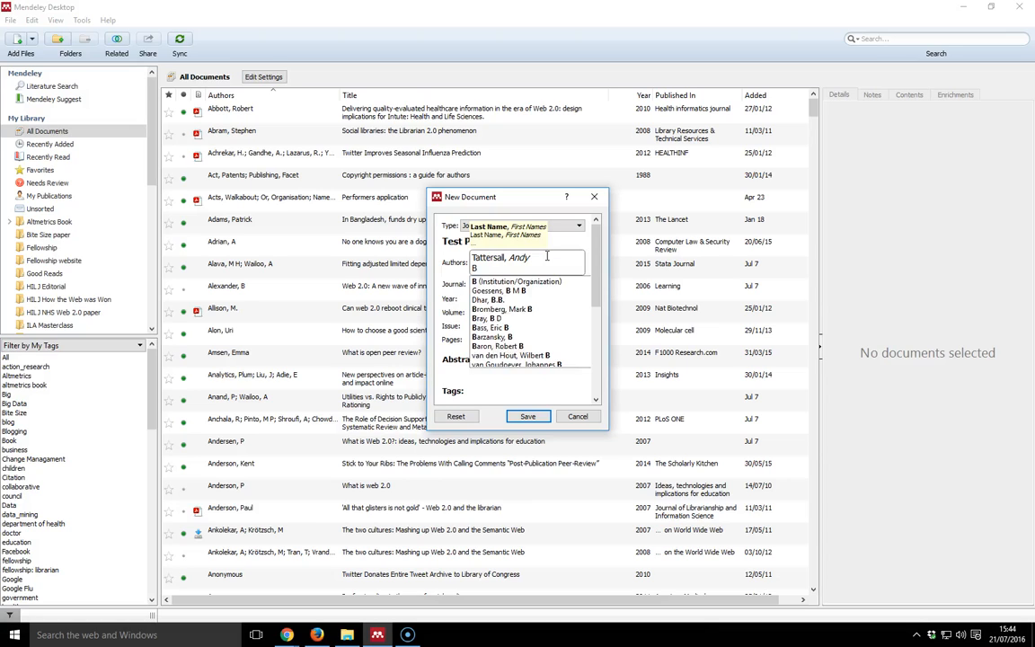
text(eecr)
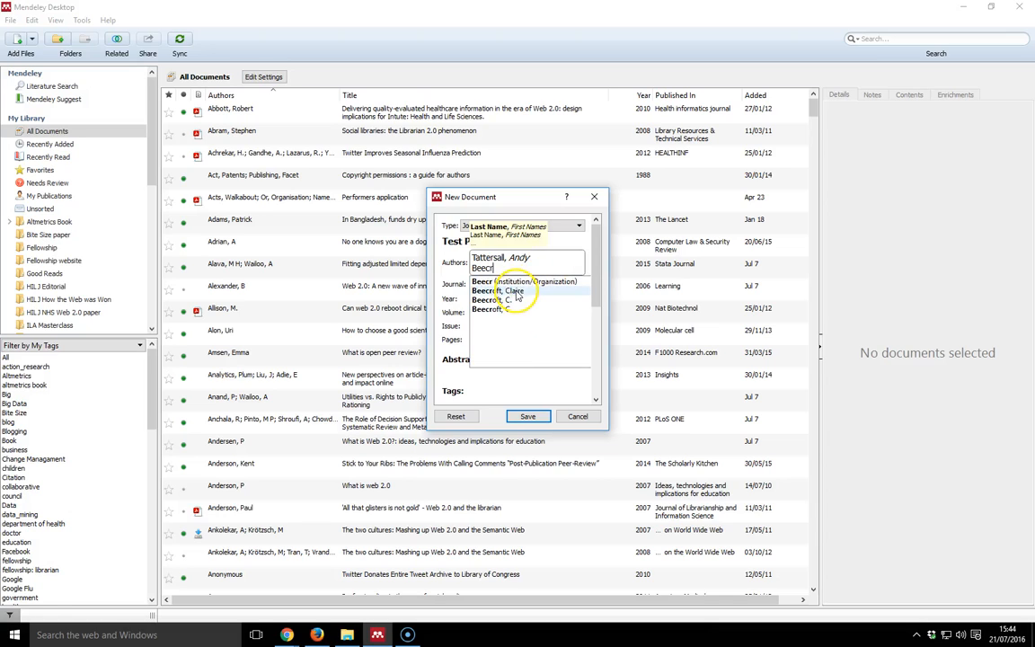
click(499, 291)
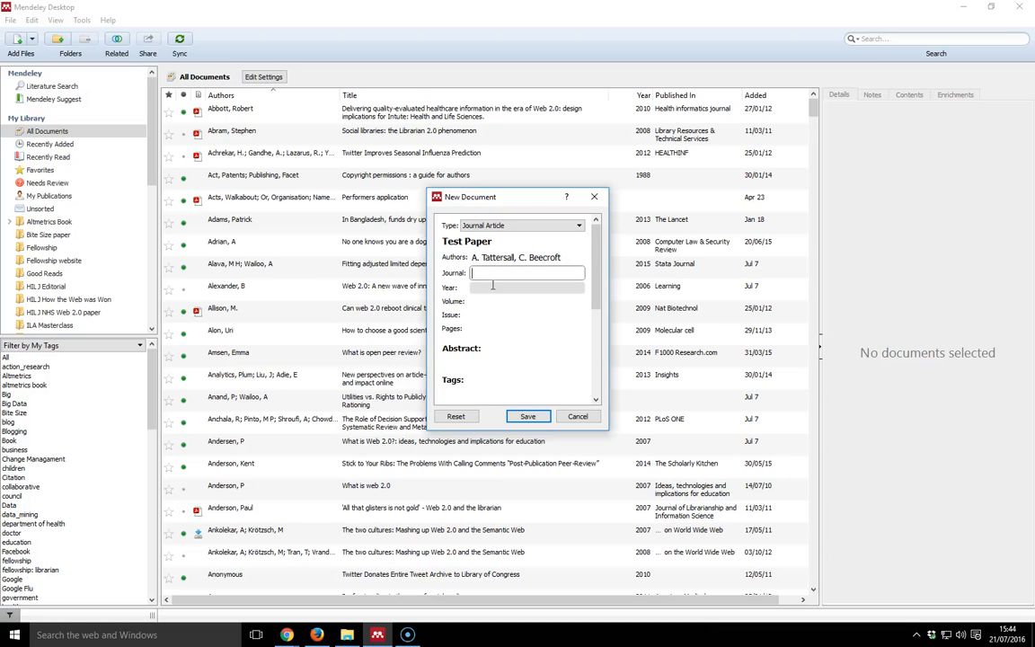
Step: Set journal The Lancet, year 2016, volume 335, issue 12, pages 15-20
text(The Lanc)
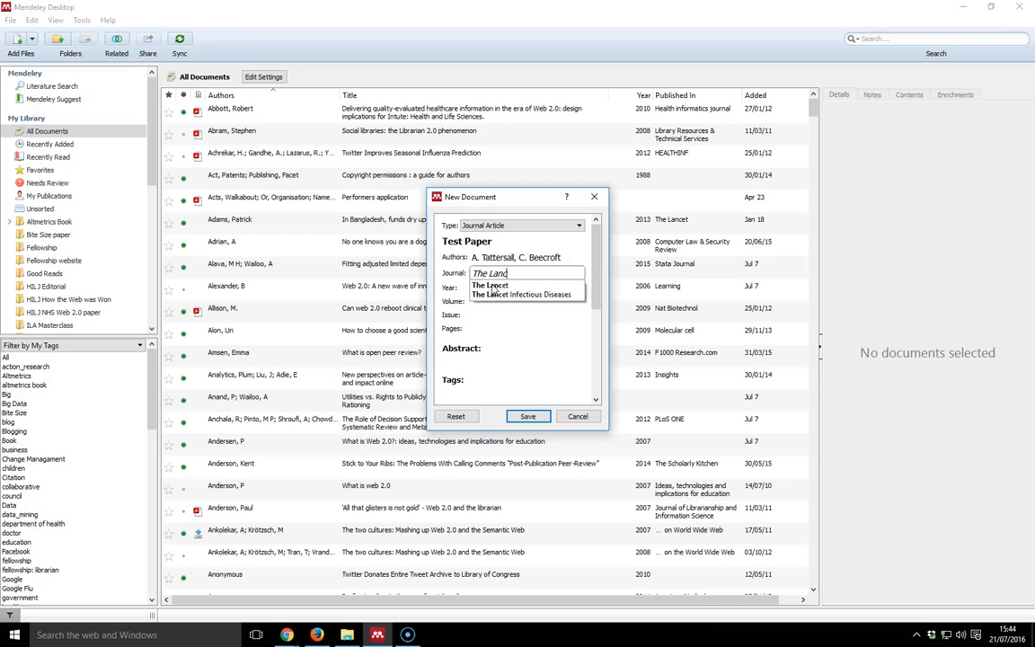
click(488, 284)
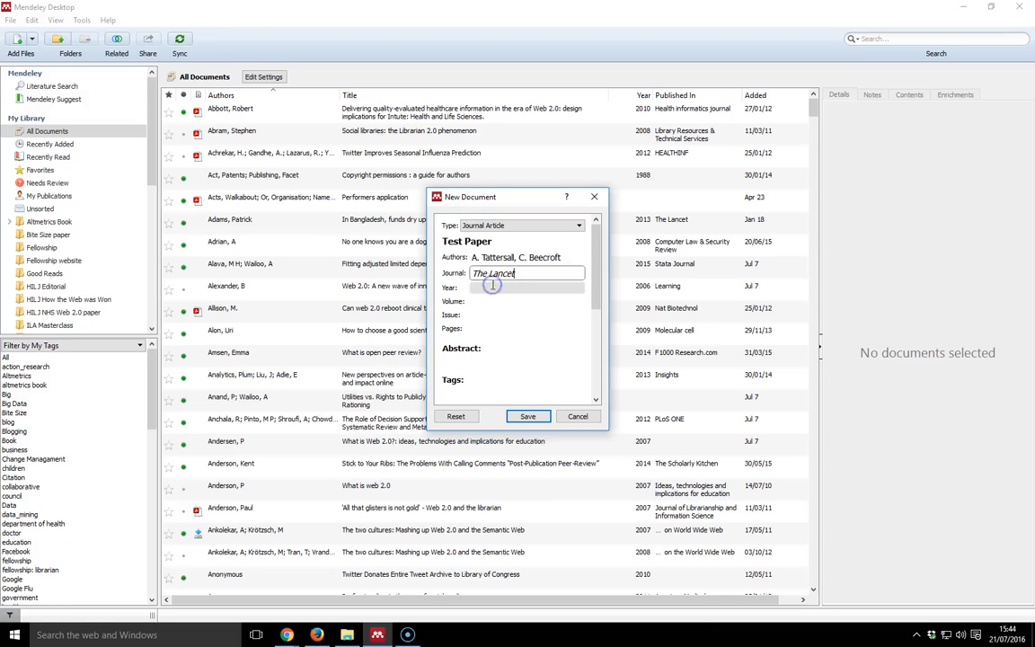
text(2016)
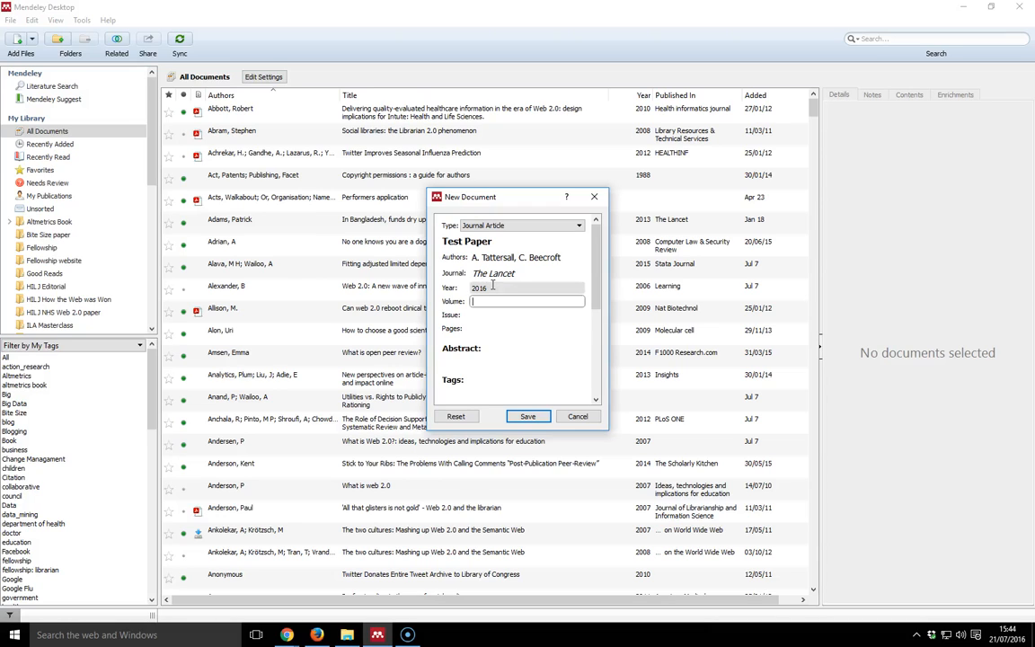
text(335)
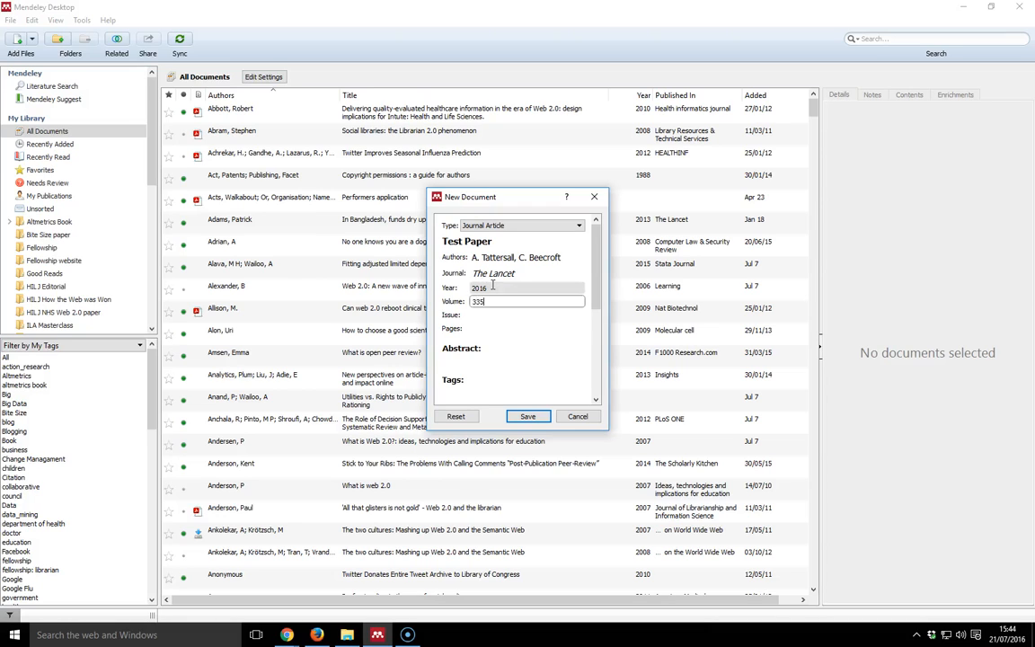
text(12)
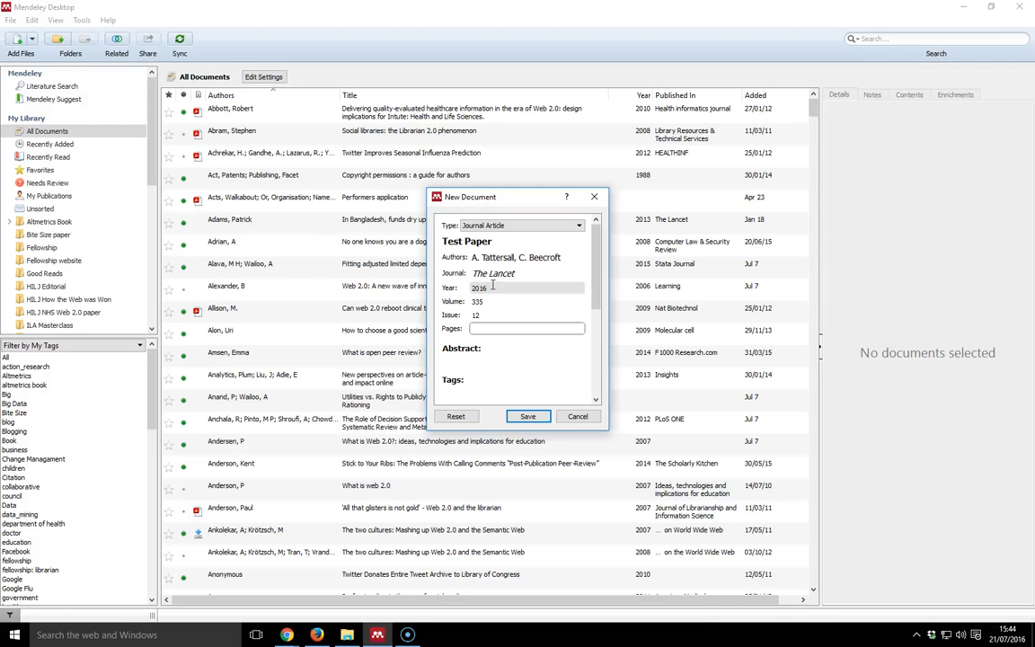
text(15-20)
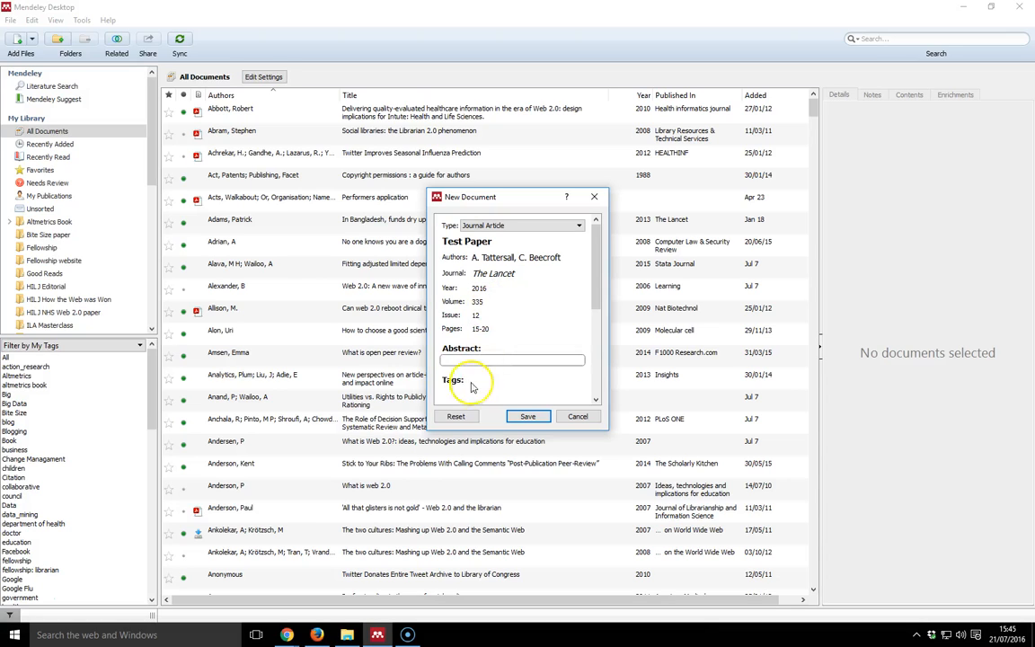
Step: Leave the abstract empty and enter the tag Test
text(Tag 1; Tag 2)
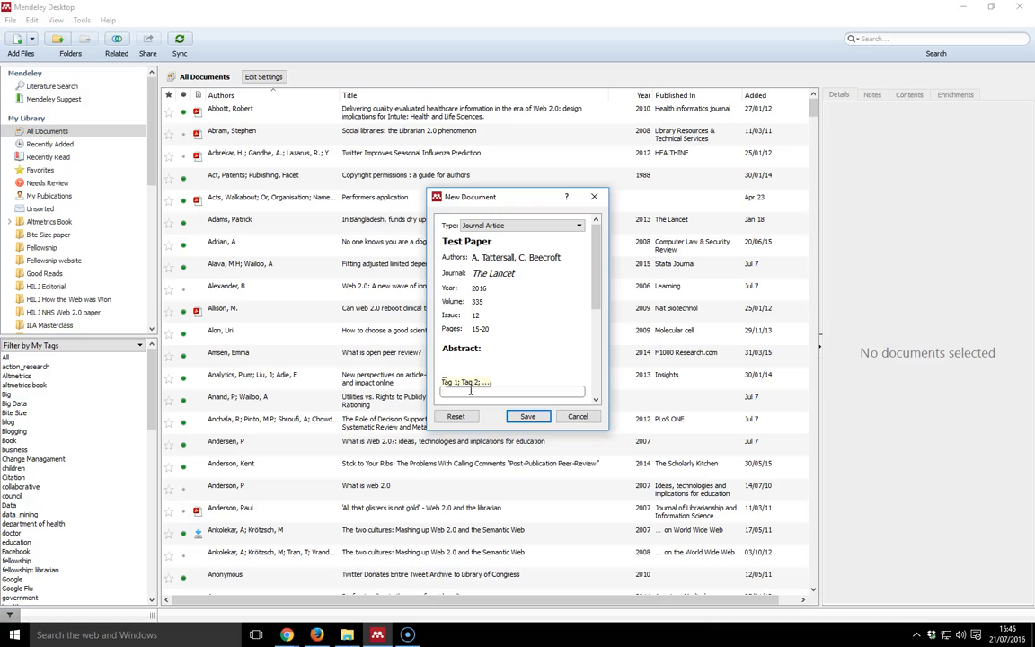
text(Test;)
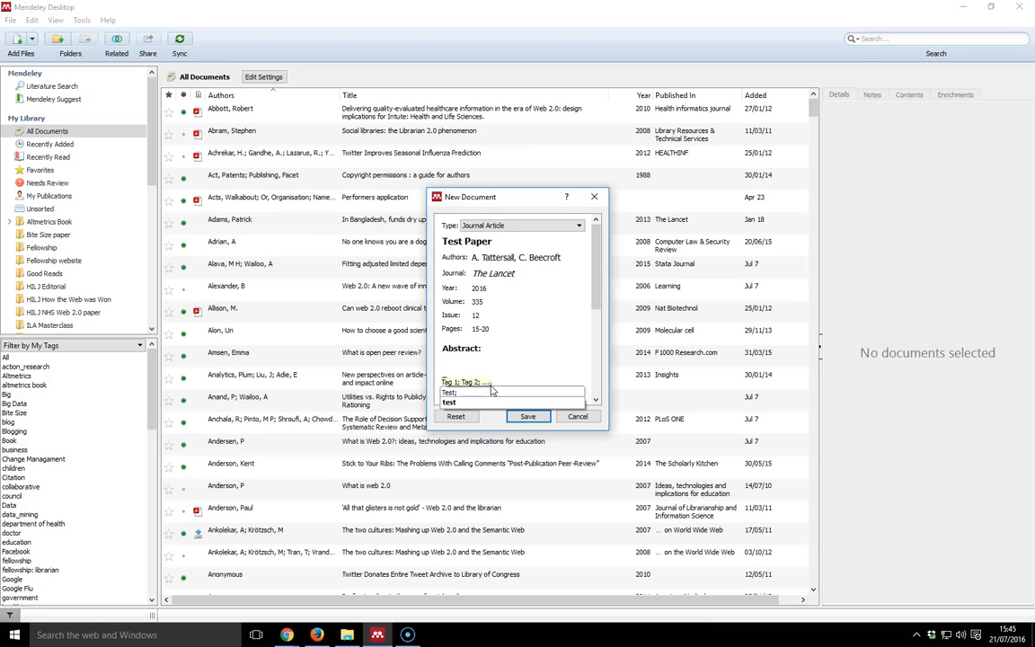
Step: Scroll past the empty Author Keywords, URL, Catalog IDs and Files fields
scroll(down, 3)
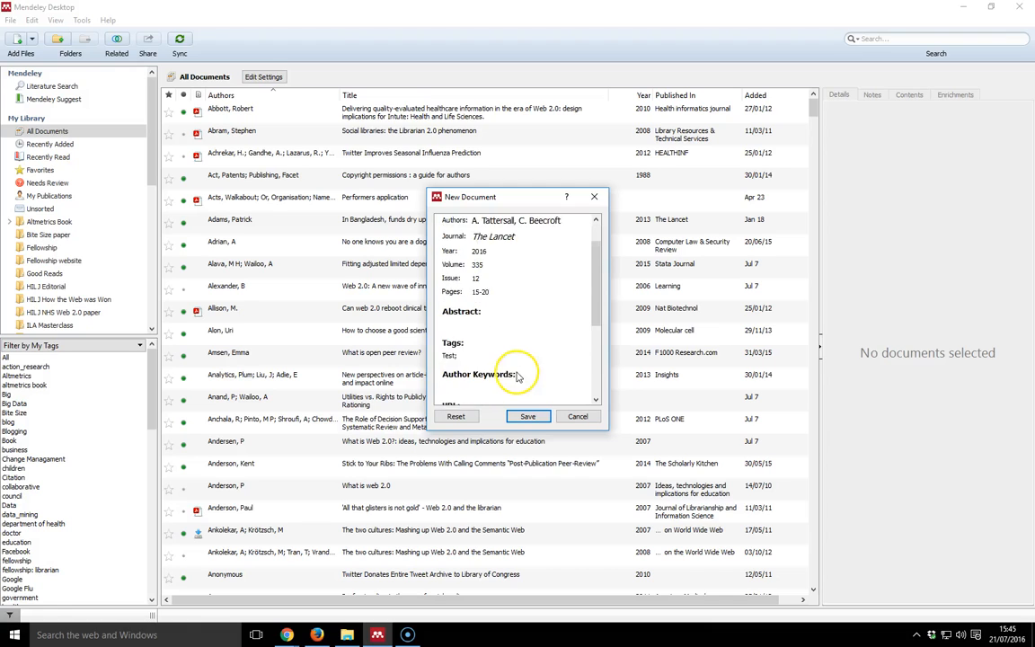
scroll(down, 3)
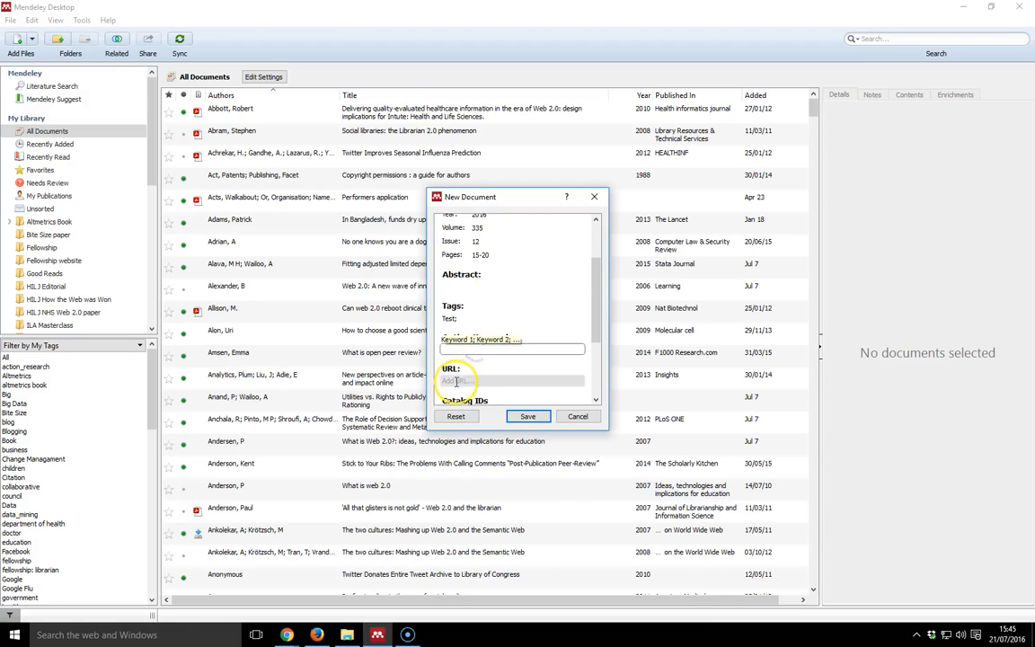
scroll(down, 3)
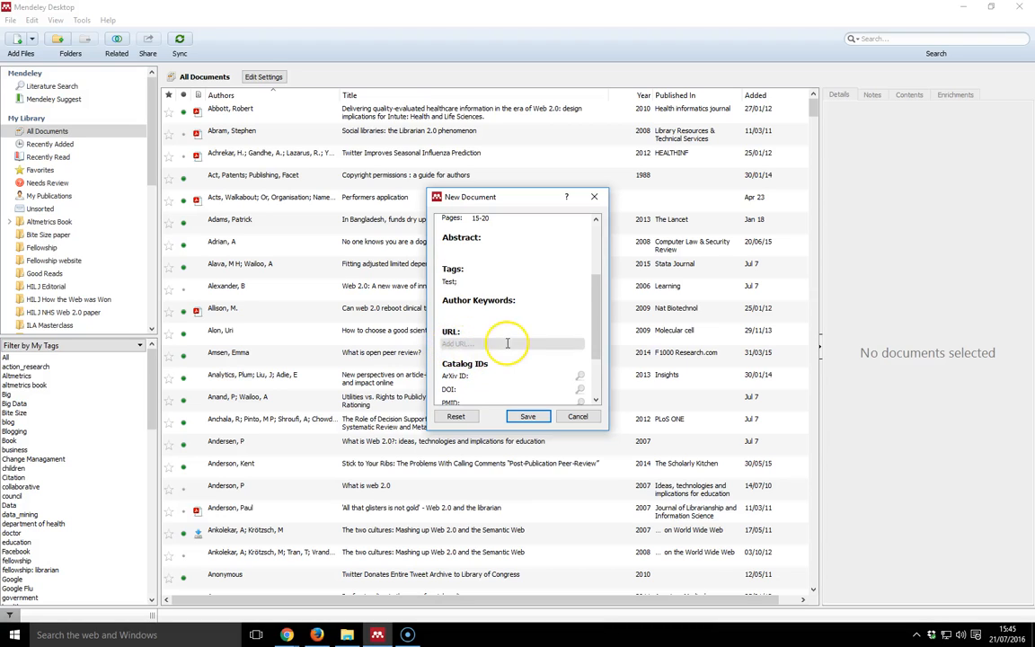
scroll(down, 3)
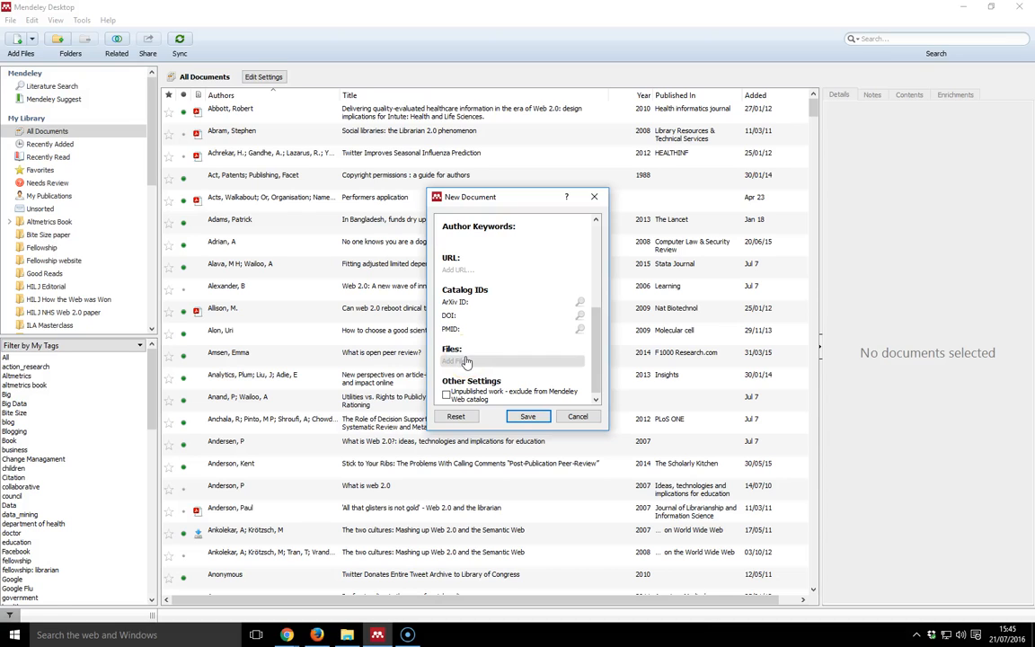
Step: Save the entry and sort the library by Added, newest first, so Test Paper tops the list
click(528, 417)
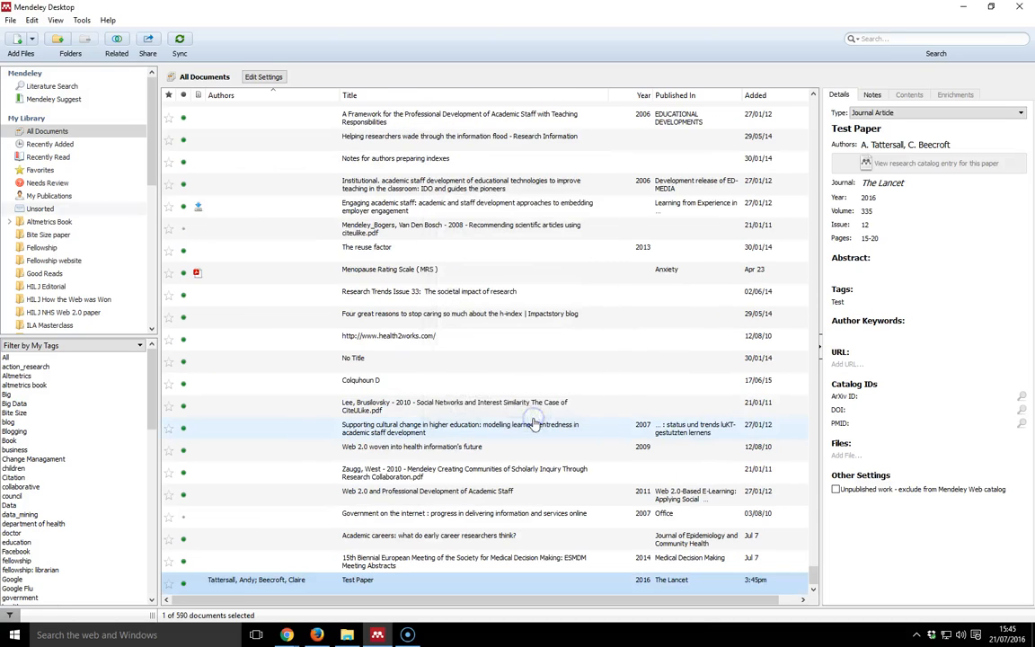
click(221, 95)
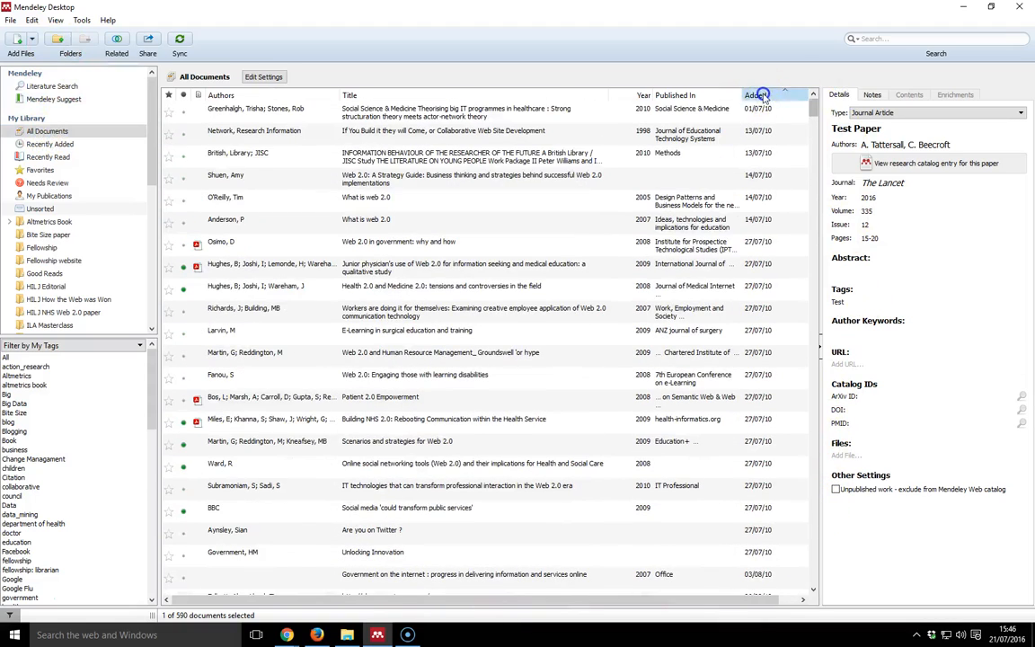
click(754, 95)
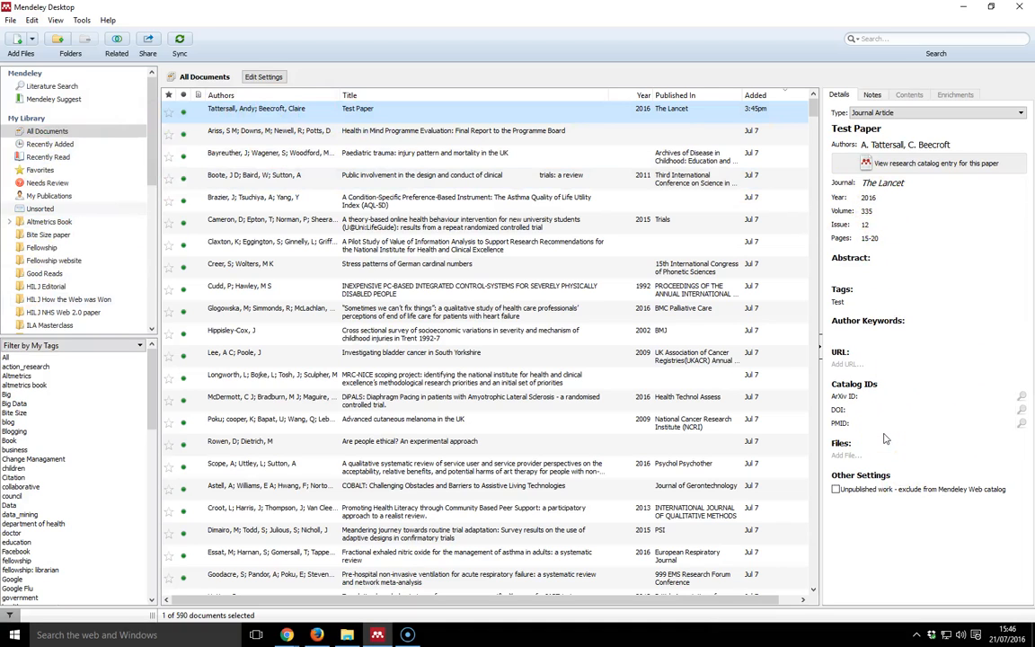
mouse_move(878, 439)
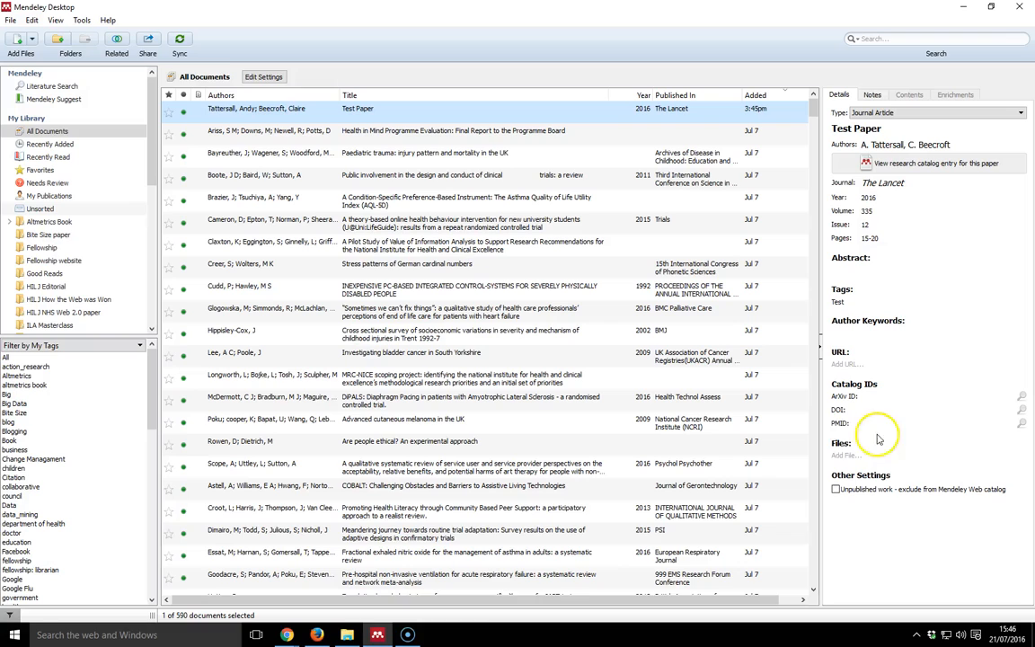